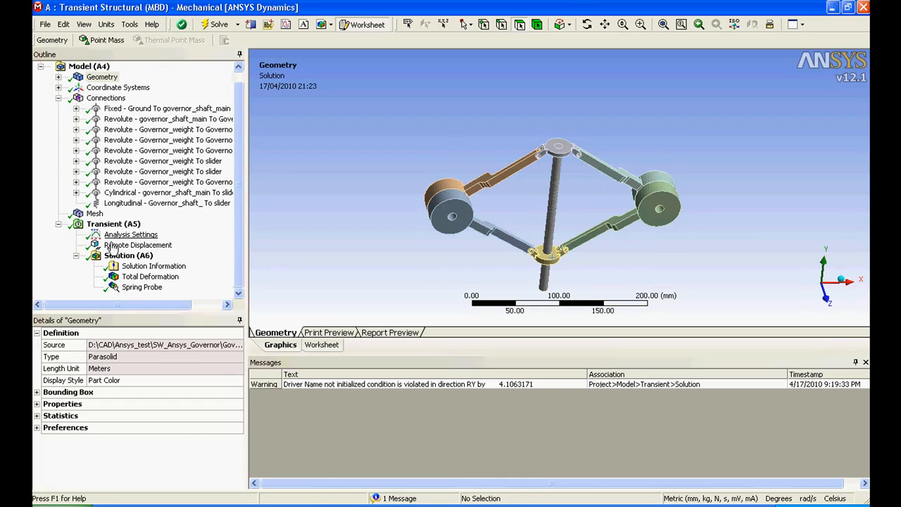
# - Display the Total Deformation contour (peak 216.18 mm) with its deformation-over-time graph
pyautogui.click(149, 276)
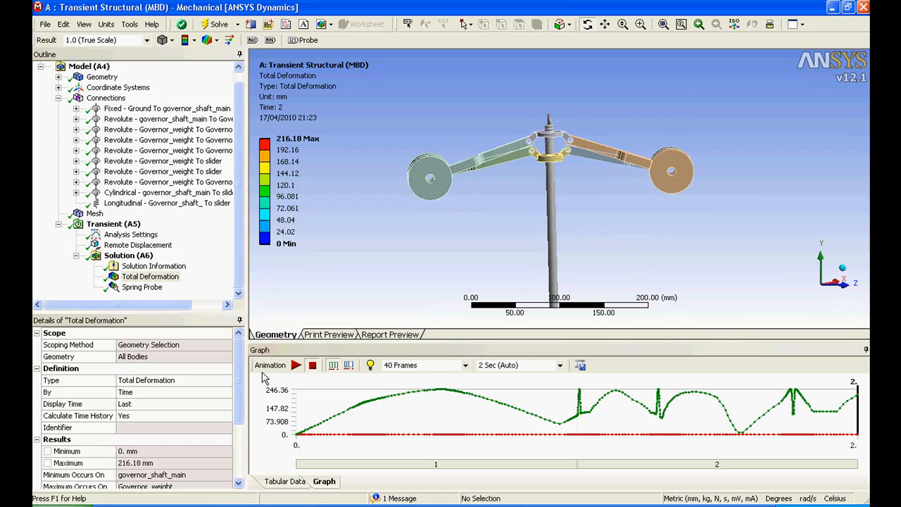
pyautogui.click(296, 364)
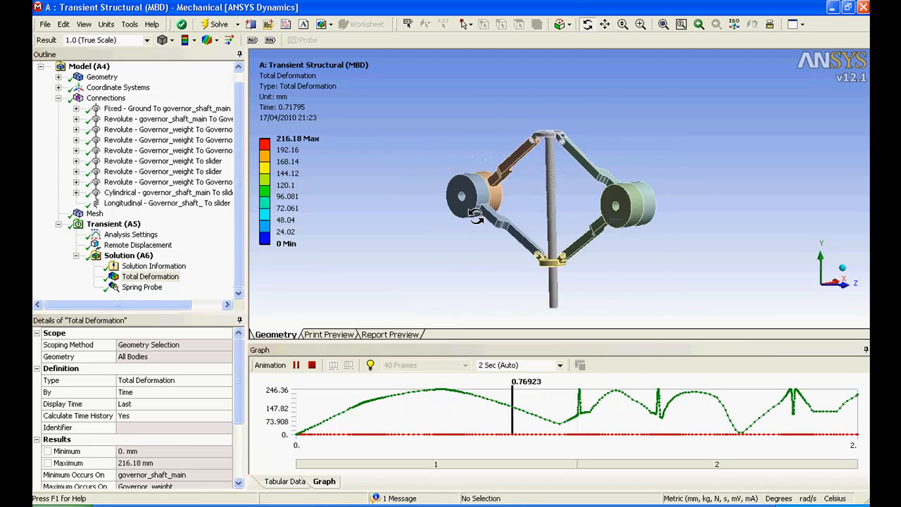
pyautogui.click(295, 365)
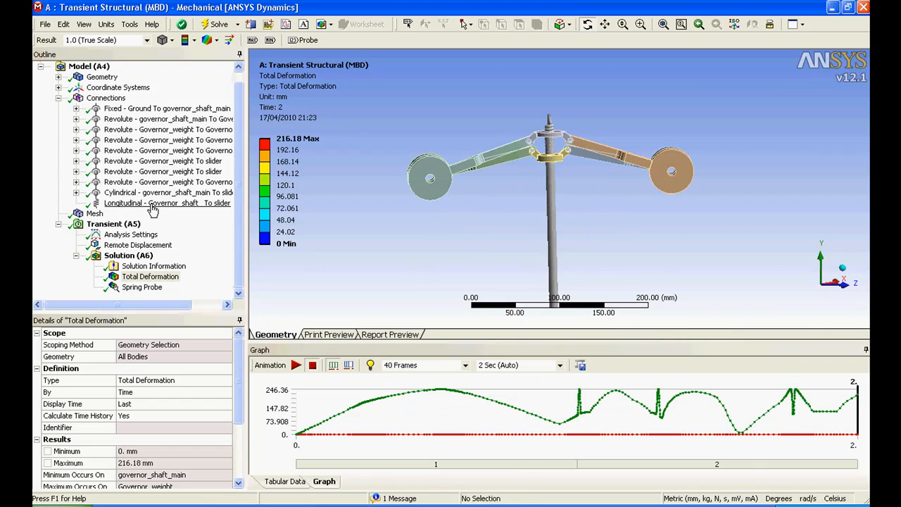
pyautogui.click(167, 202)
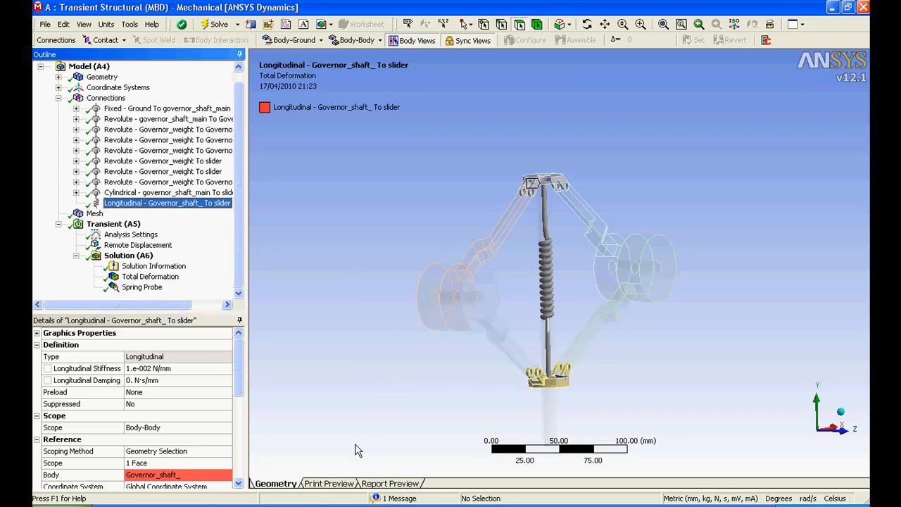
pyautogui.click(149, 276)
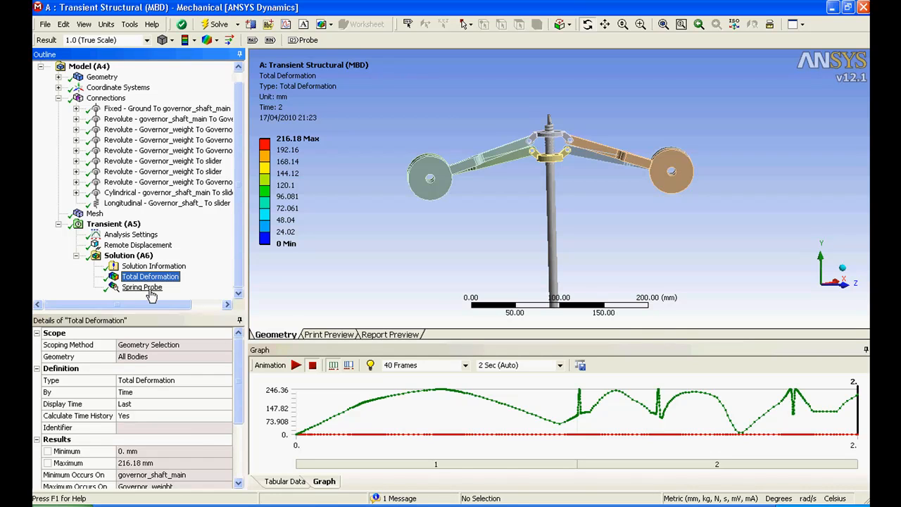
pyautogui.click(142, 287)
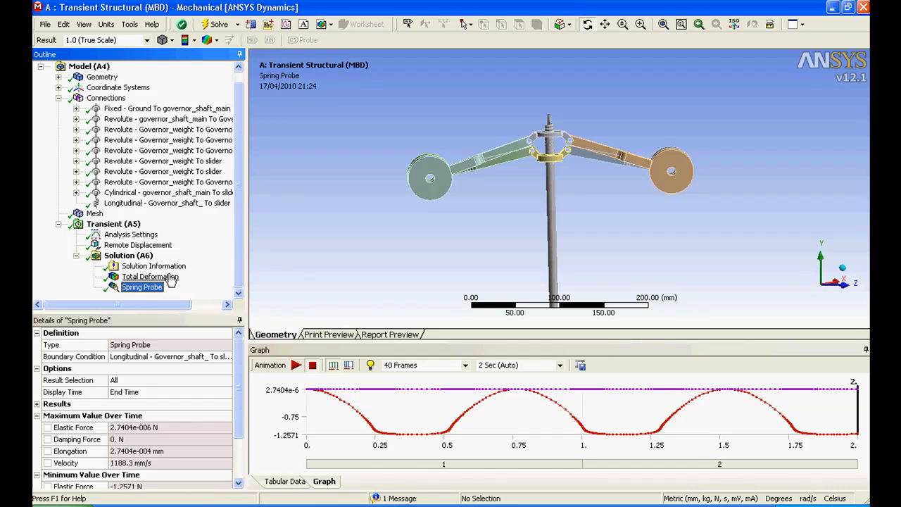
pyautogui.click(150, 276)
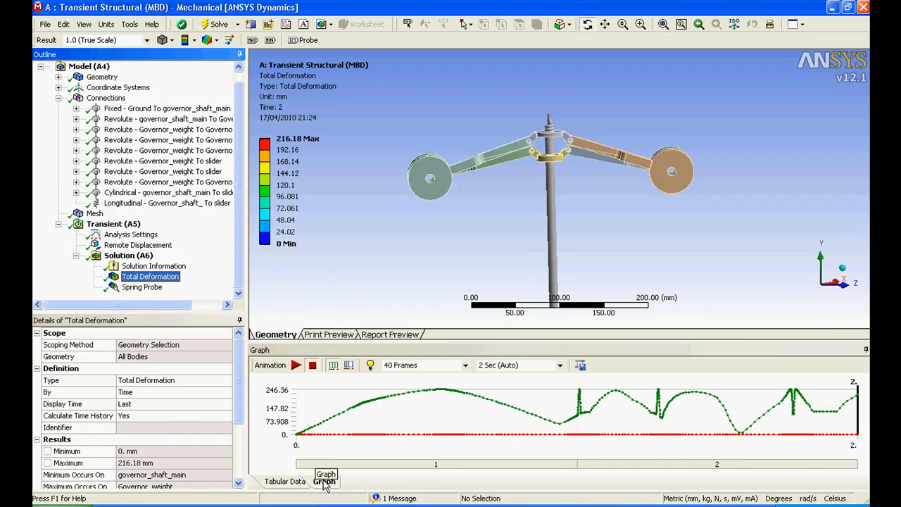
# - View Total Deformation min/max values as Tabular Data, reaching about 246 mm near 0.52 s
pyautogui.click(284, 481)
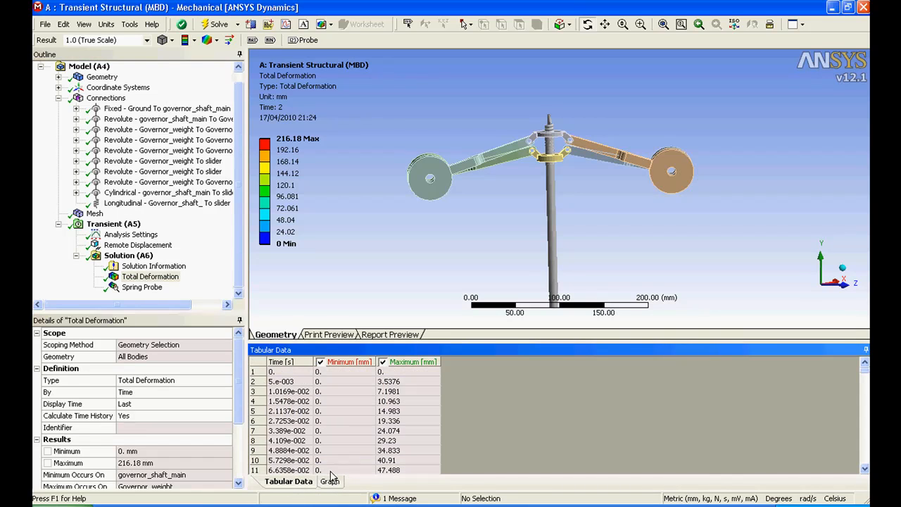
pyautogui.scroll(-3)
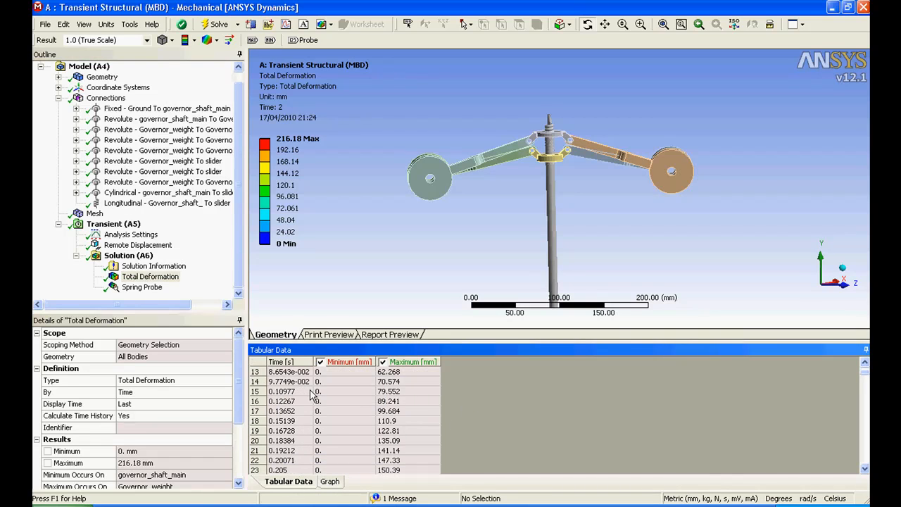
pyautogui.scroll(-3)
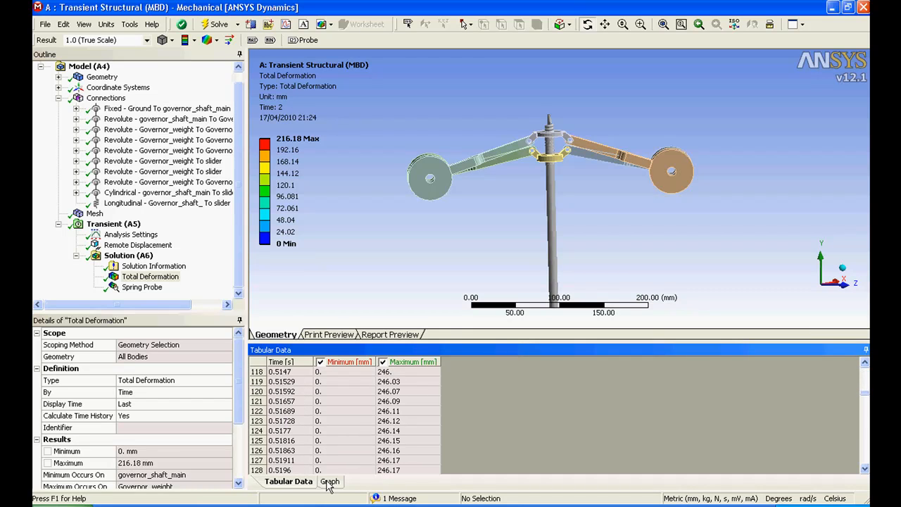
# - Show the Spring Probe force graph (0 to about -1.26 N) and play the governor animation
pyautogui.click(329, 482)
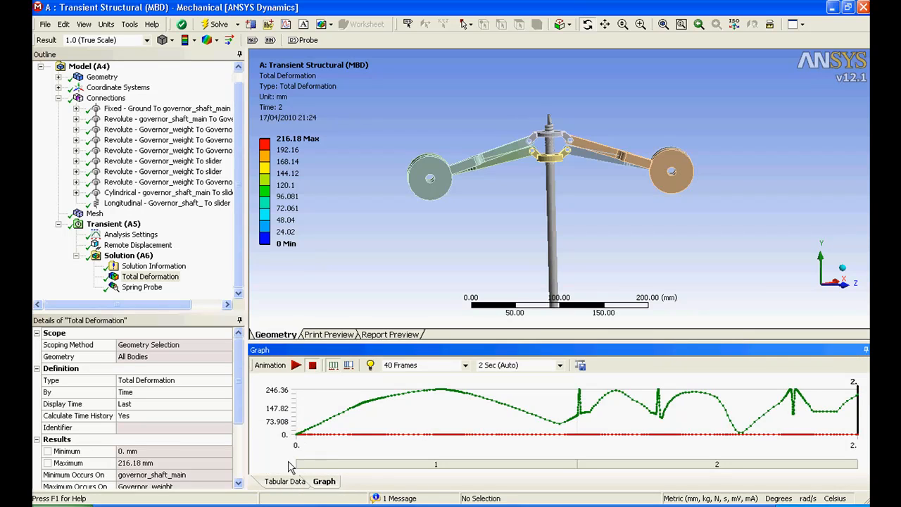
pyautogui.moveTo(322, 411)
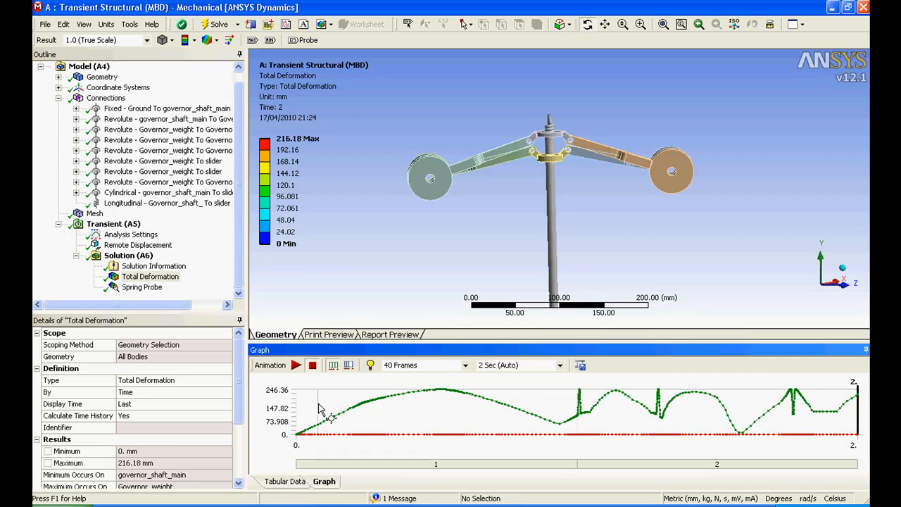
pyautogui.click(142, 288)
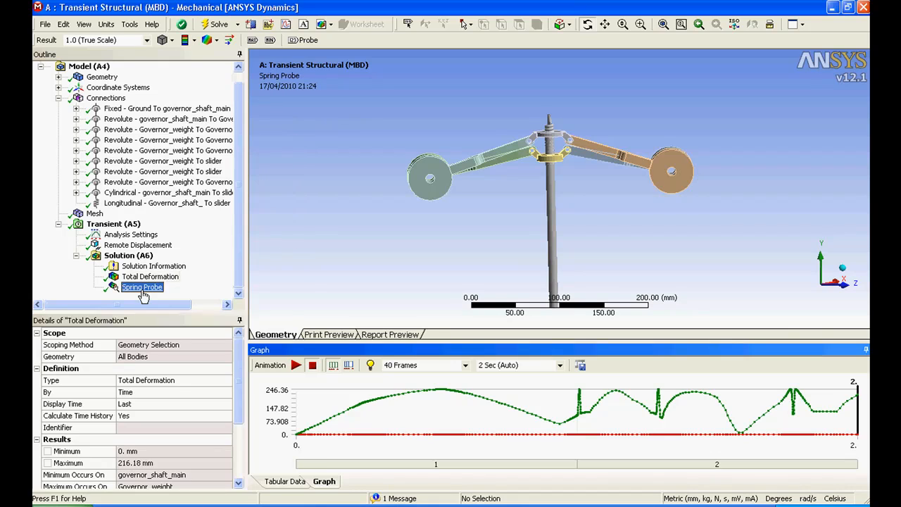
pyautogui.click(141, 288)
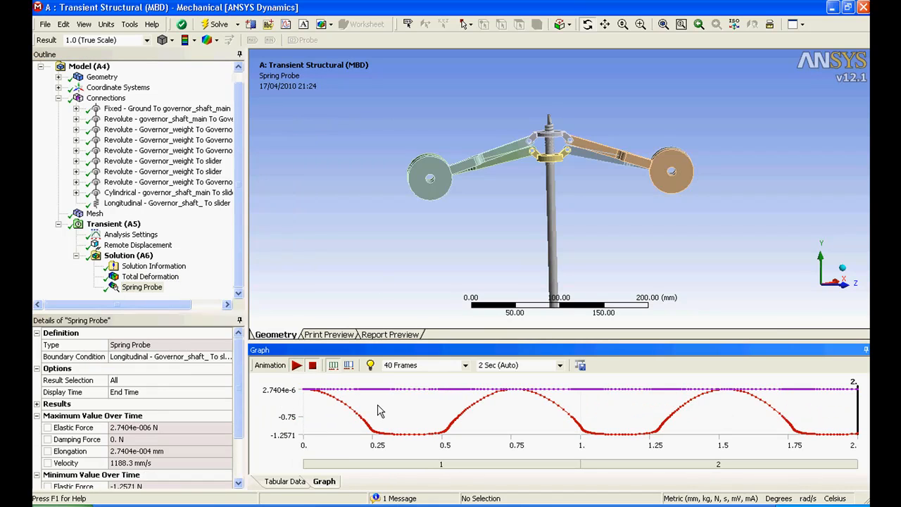
pyautogui.click(296, 364)
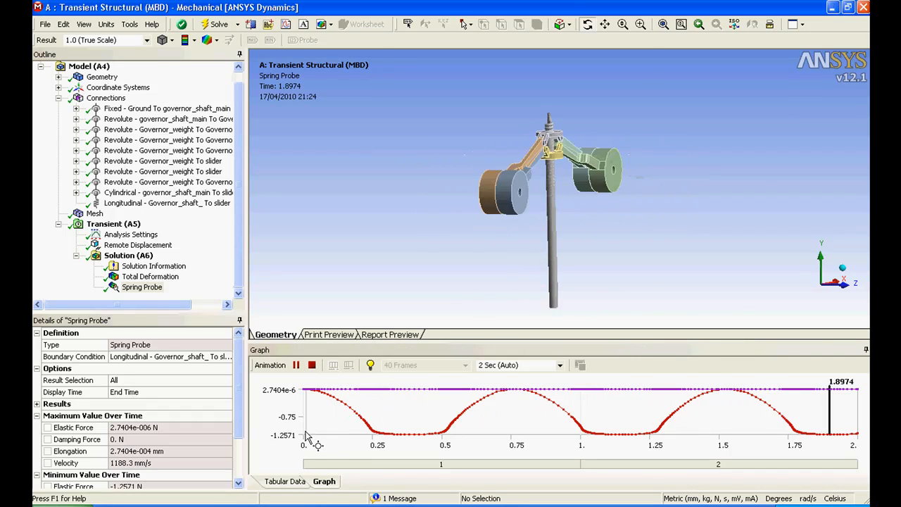
# - Tabulate the Spring Probe force, elongation, velocity and damping force over time
pyautogui.click(284, 482)
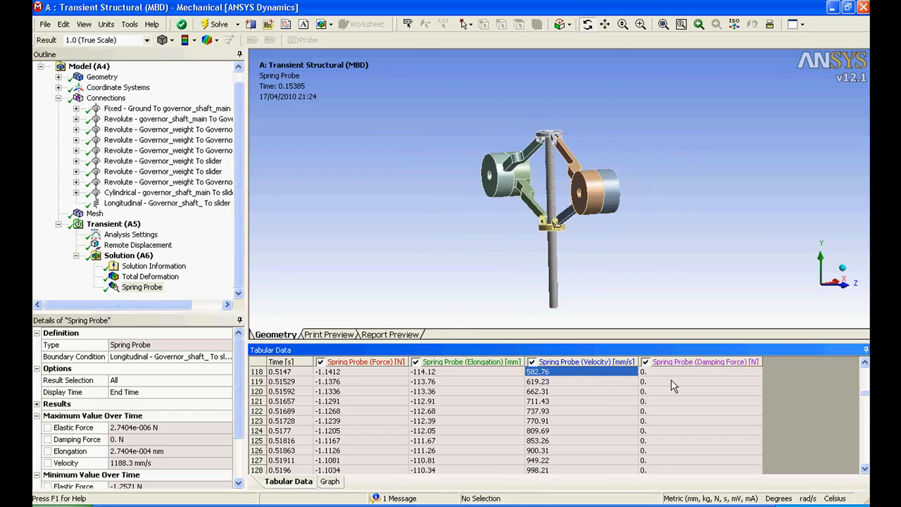
pyautogui.click(324, 481)
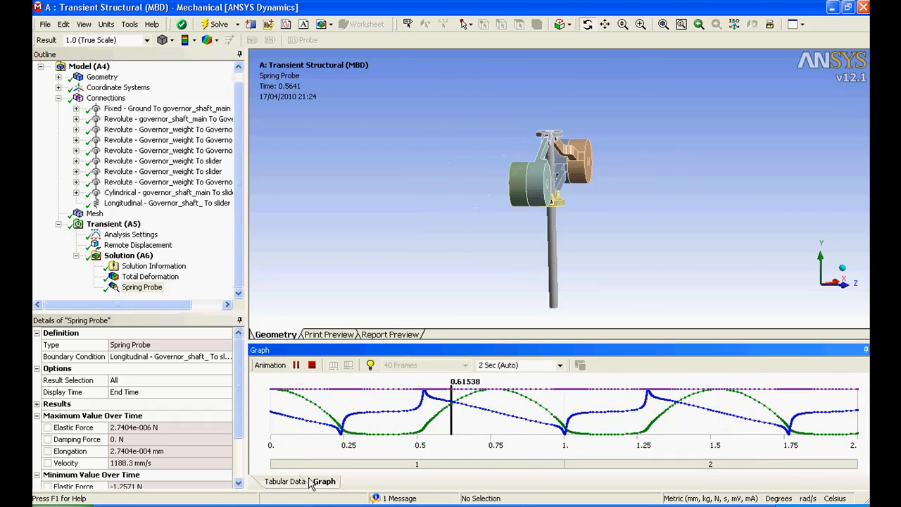
pyautogui.click(284, 481)
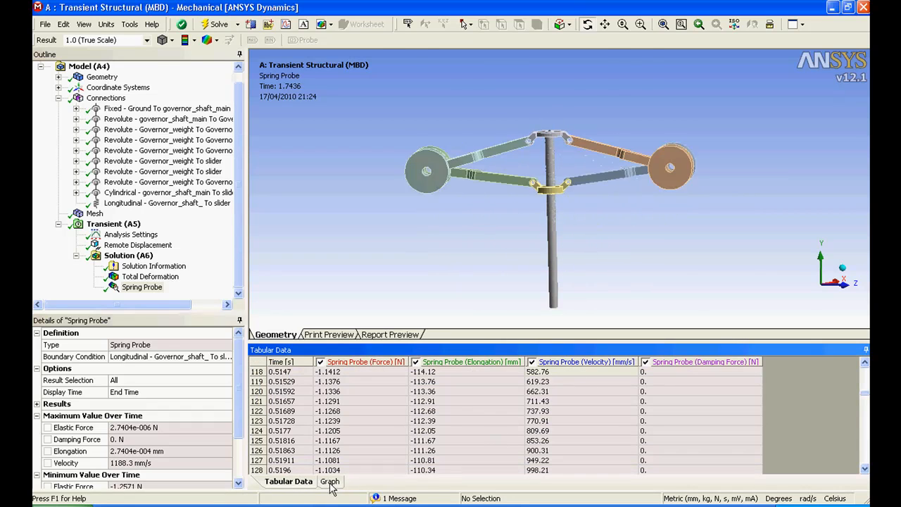
# - Return to the Spring Probe graph with all curves and stop the animation
pyautogui.click(329, 482)
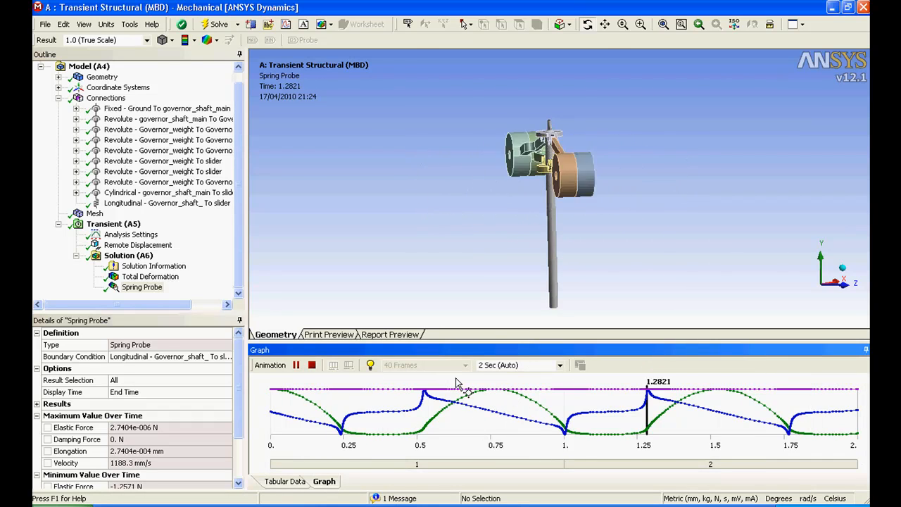
pyautogui.click(296, 365)
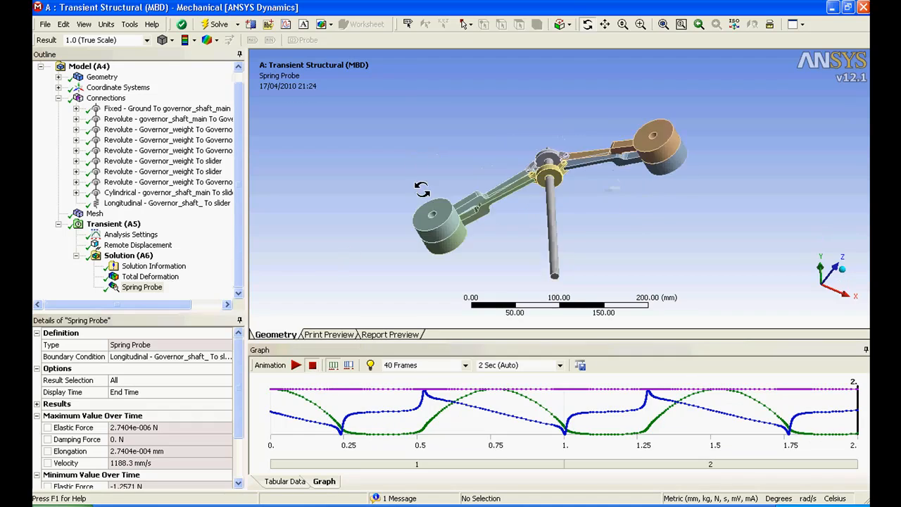